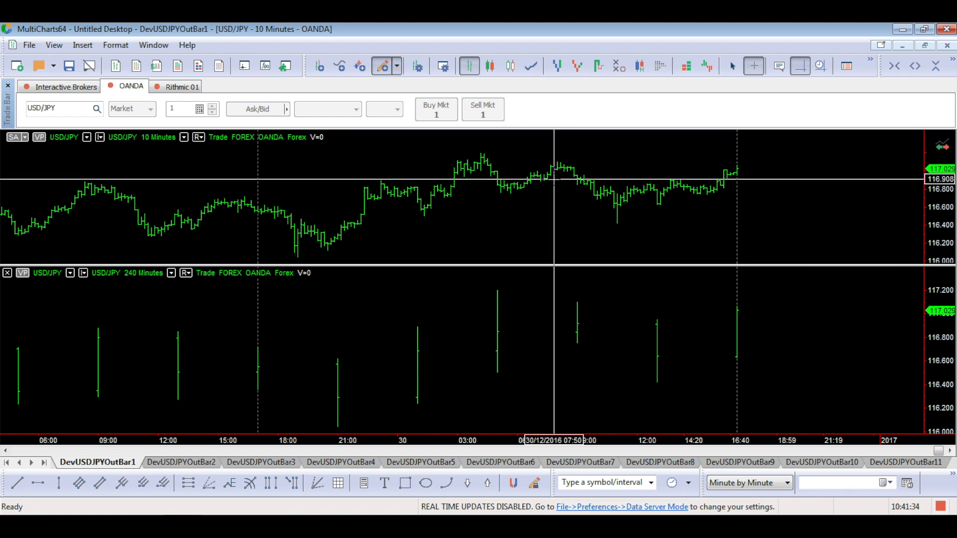
mouse_move(410, 182)
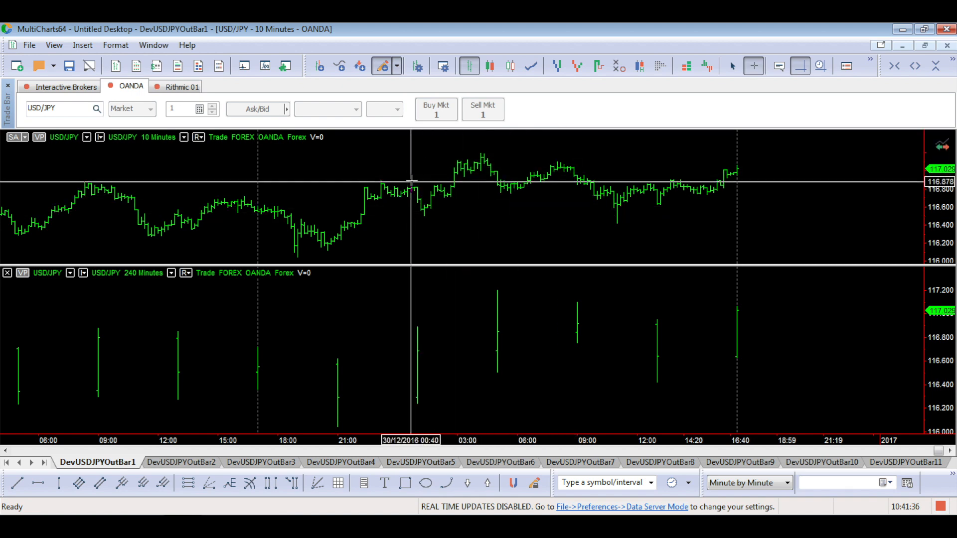
mouse_move(430, 230)
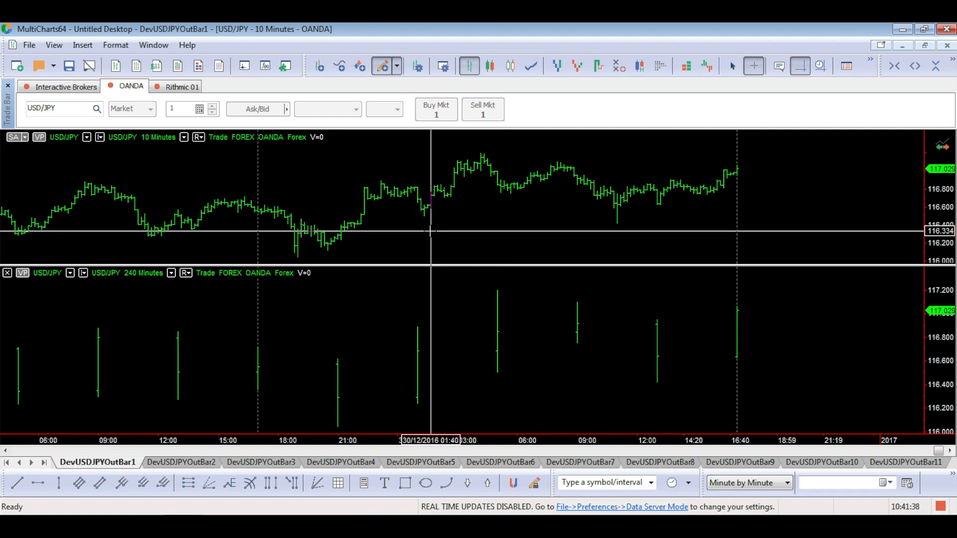
mouse_move(330, 311)
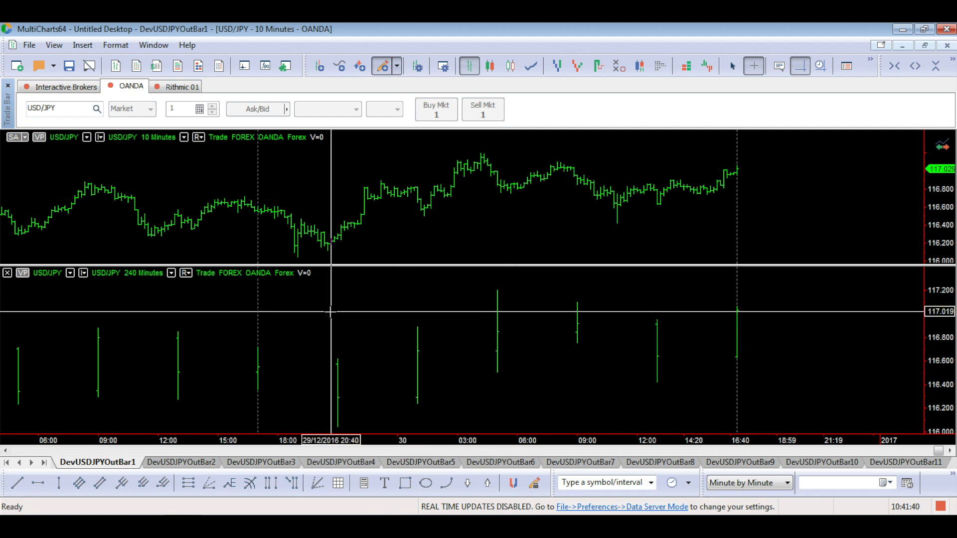
mouse_move(341, 311)
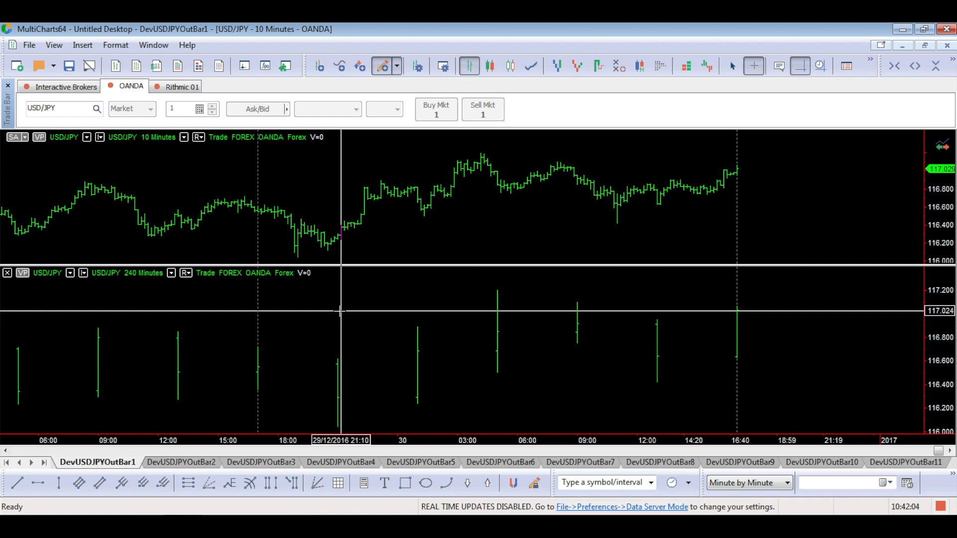
mouse_move(311, 330)
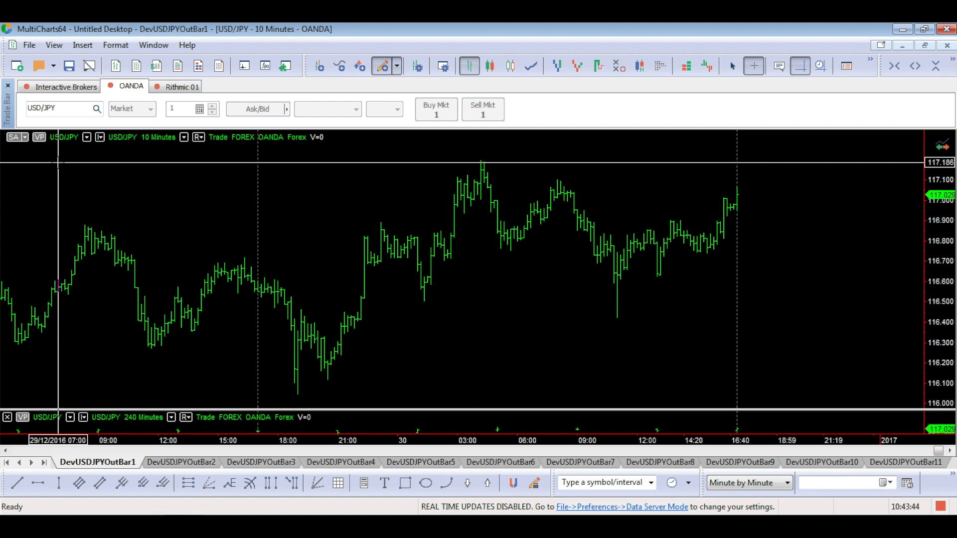
Step: Show the Strategy Performance Report with the Equity Curve Detailed view for the back-test
click(54, 45)
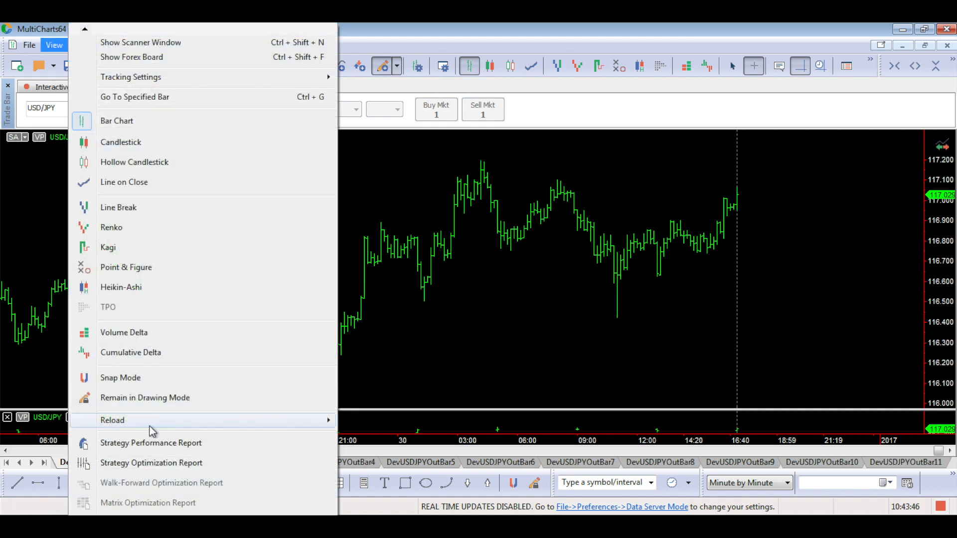
click(151, 443)
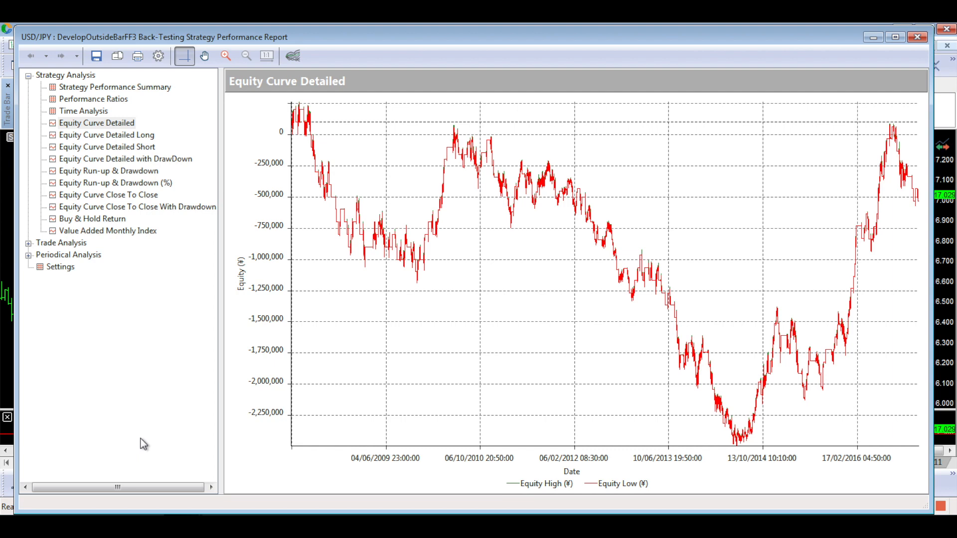
mouse_move(297, 354)
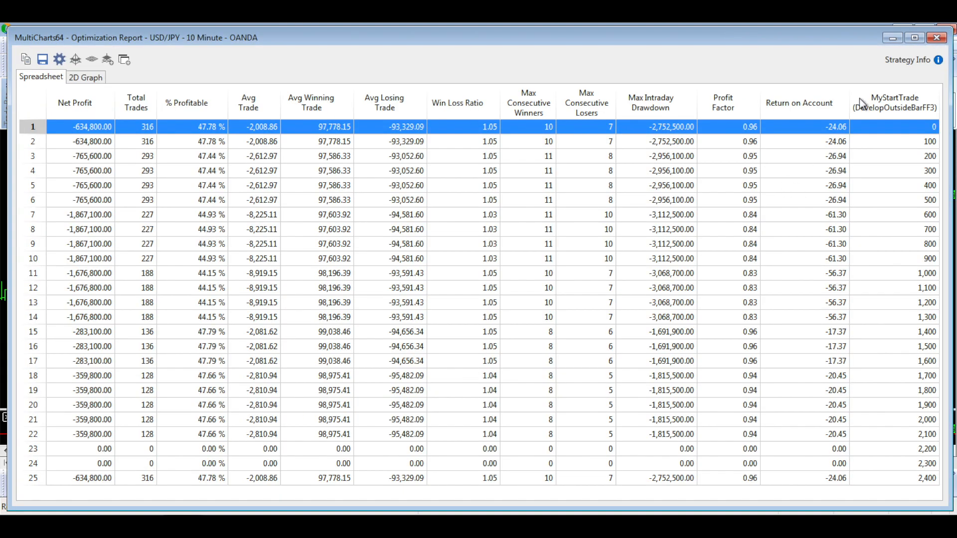
mouse_move(861, 107)
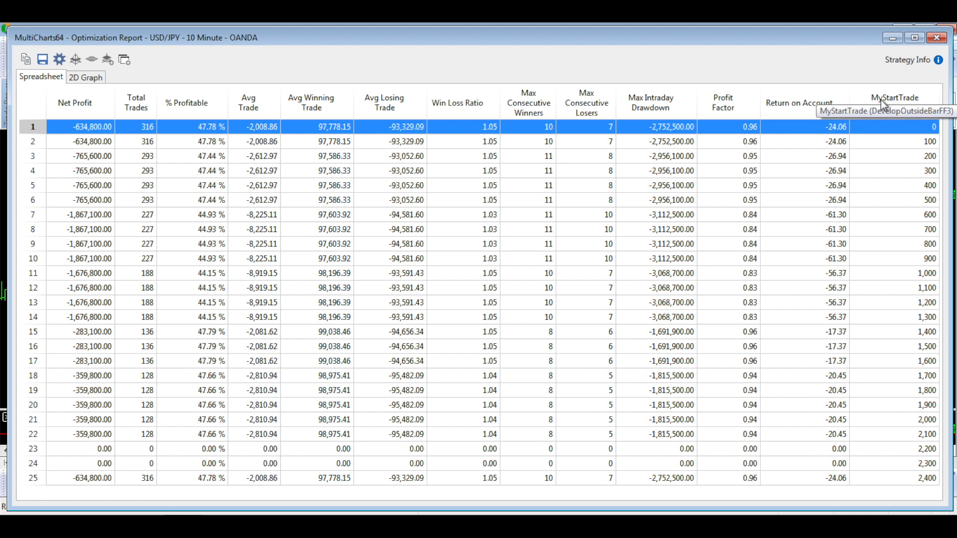
mouse_move(914, 139)
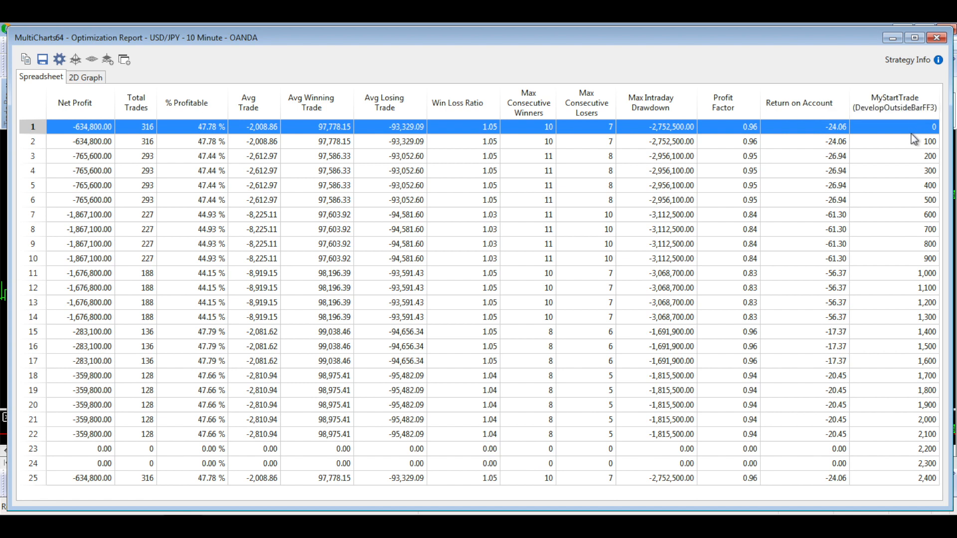
mouse_move(908, 147)
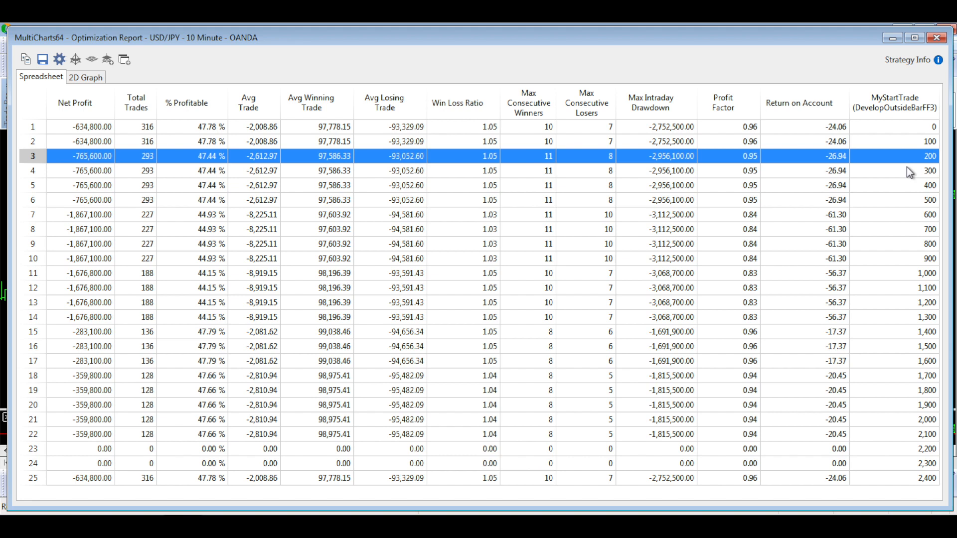
mouse_move(320, 146)
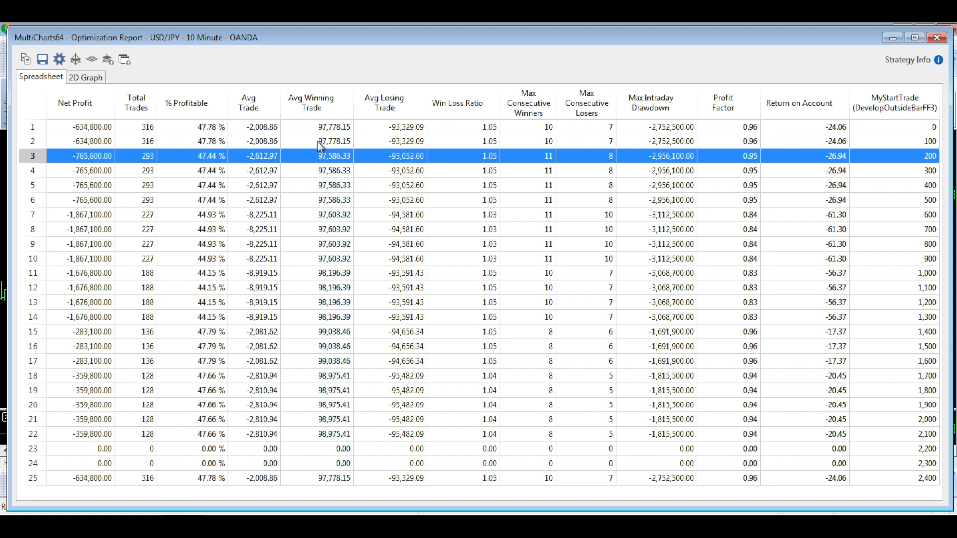
mouse_move(90, 456)
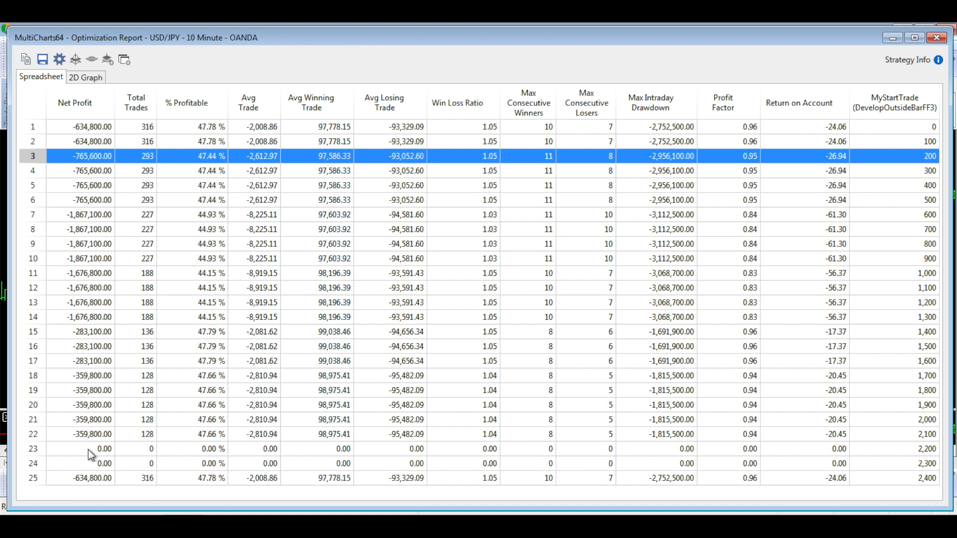
Step: Select start-time results 2,300, 1,400 and 1,600, comparing 1,400 against 1,600
click(92, 464)
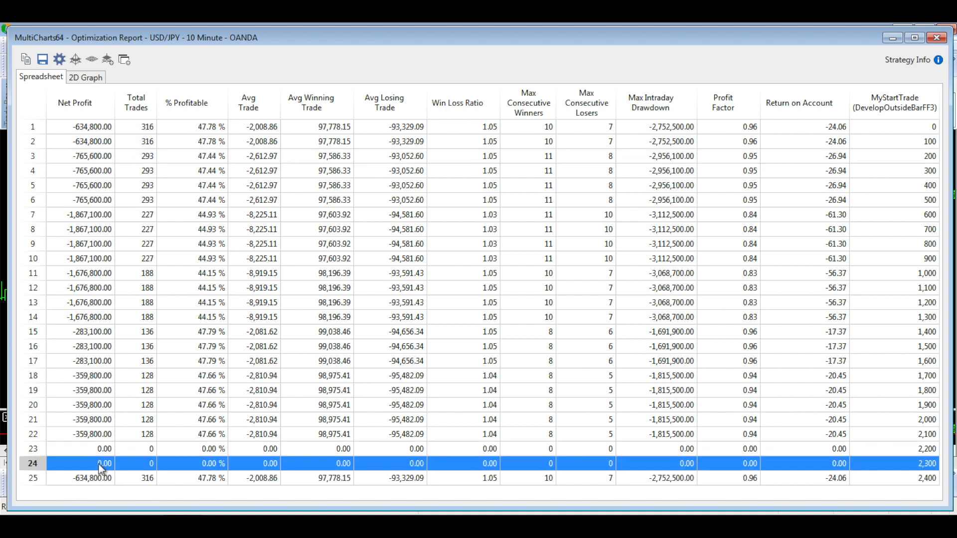
mouse_move(86, 338)
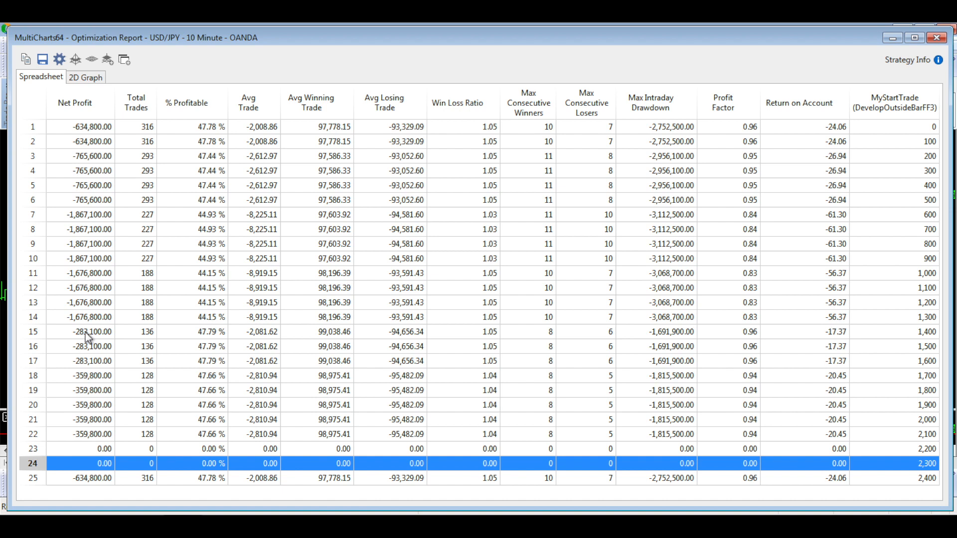
click(92, 331)
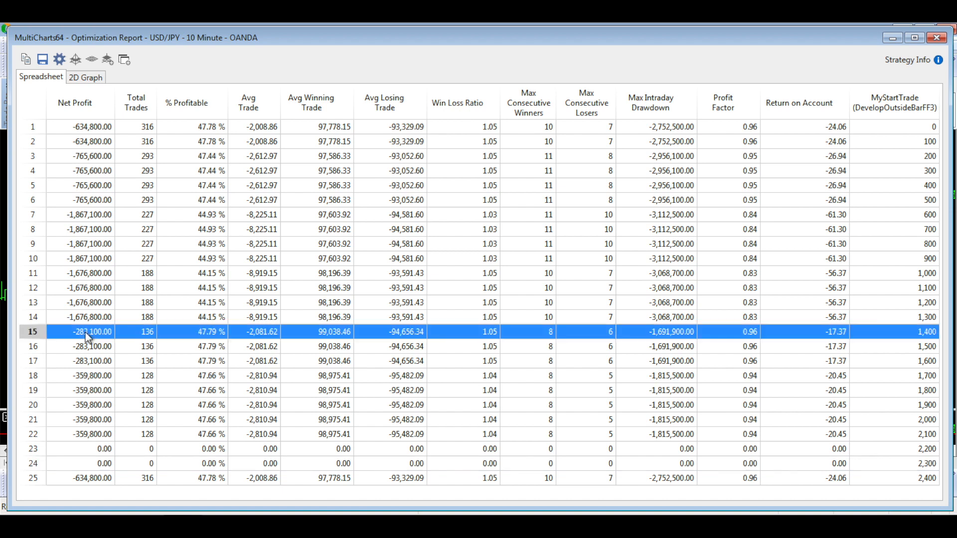
mouse_move(88, 369)
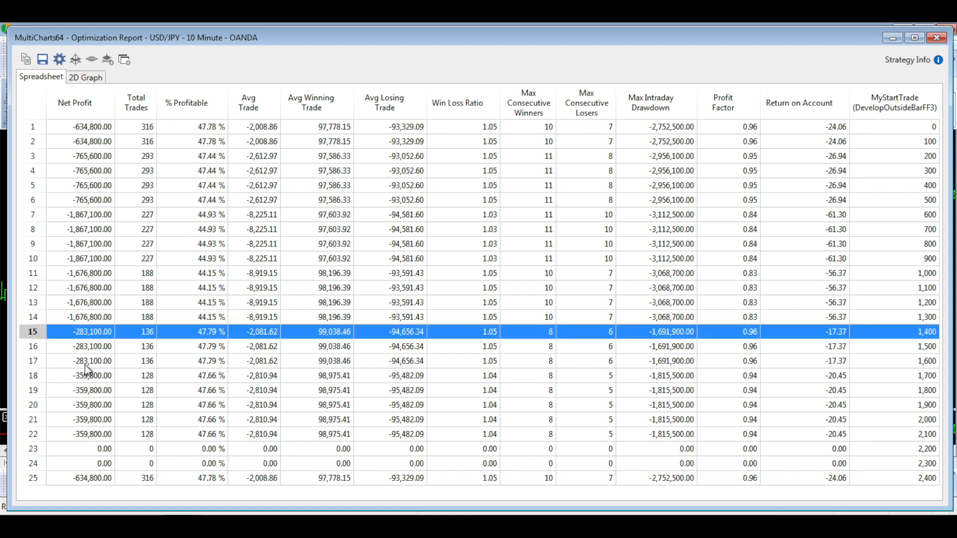
click(92, 361)
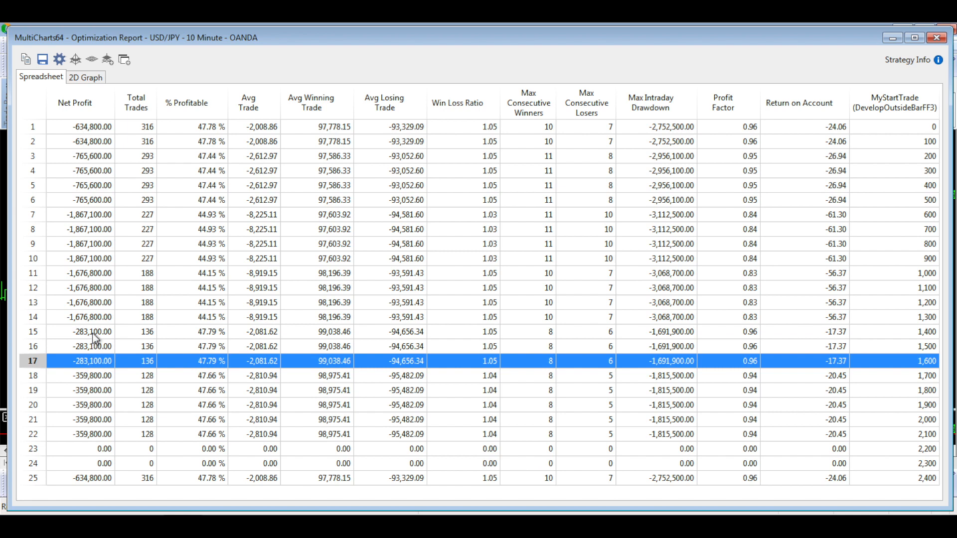
click(91, 331)
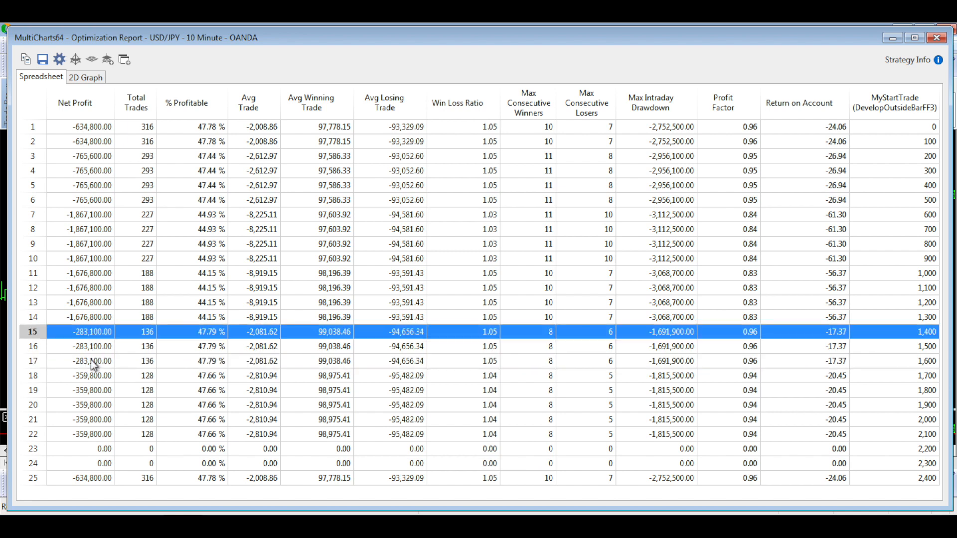
click(92, 361)
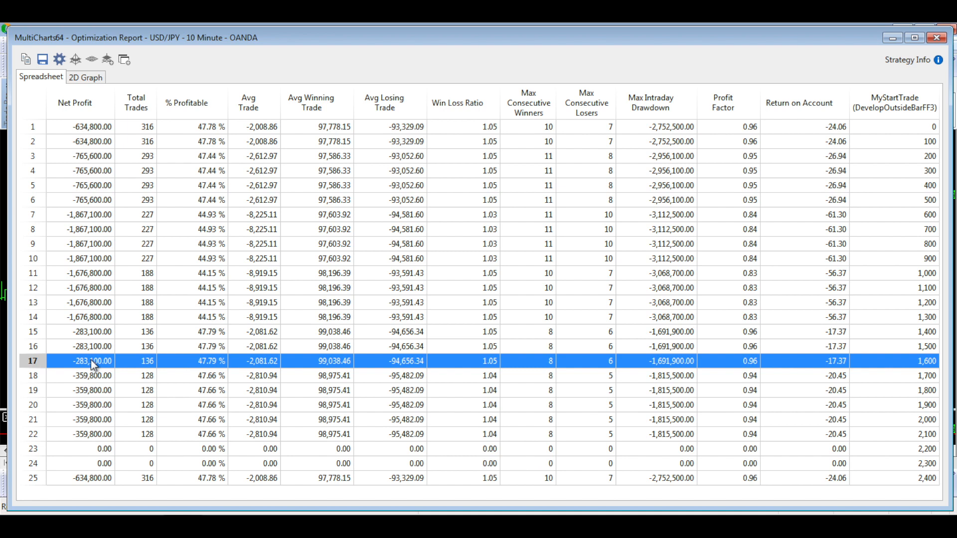
mouse_move(90, 188)
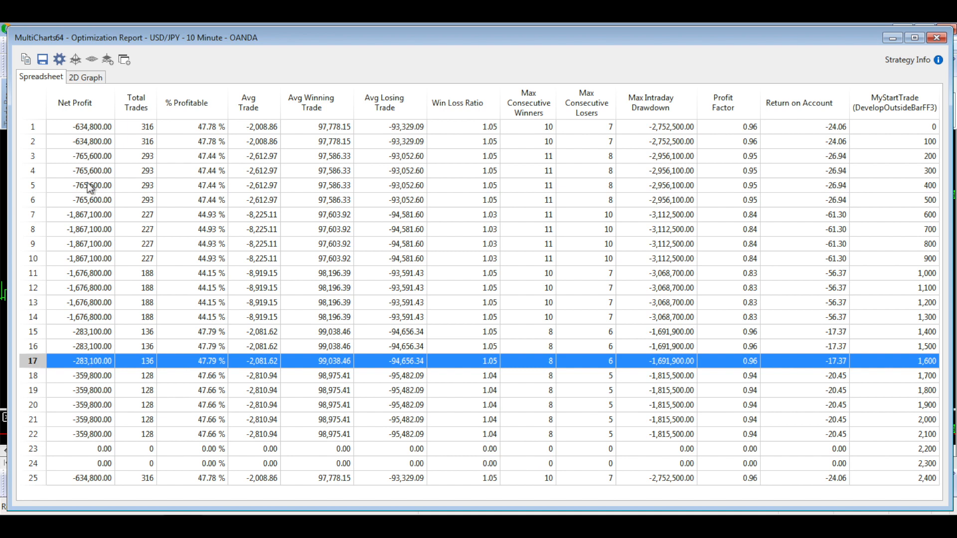
mouse_move(94, 135)
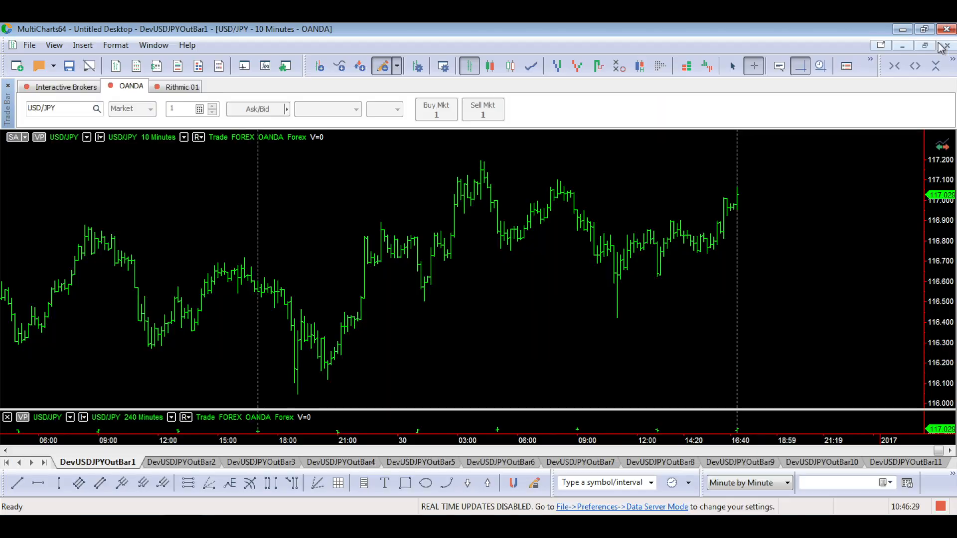
mouse_move(752, 115)
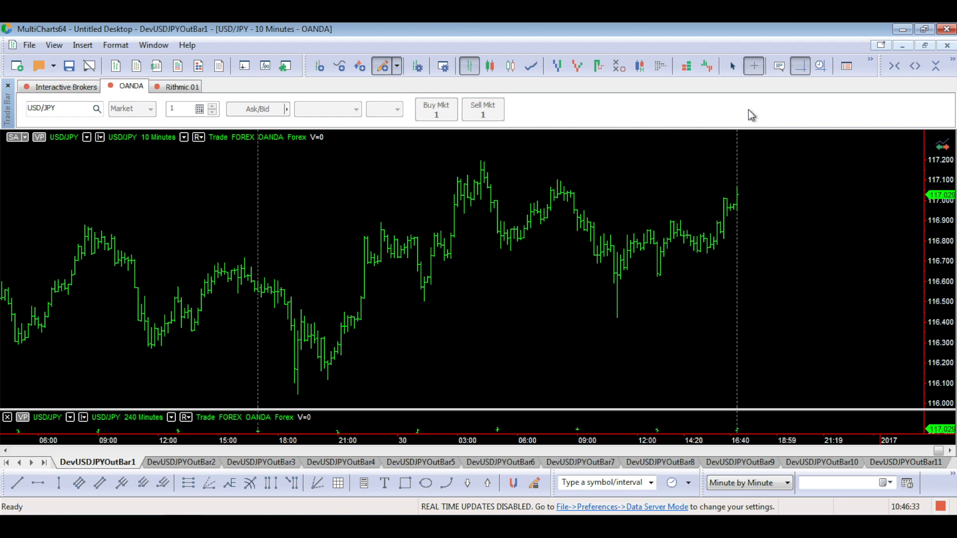
Step: Show the Strategy Optimization Report of MyEndTrade values for the DevUSDJPYOutBar2 chart
click(177, 462)
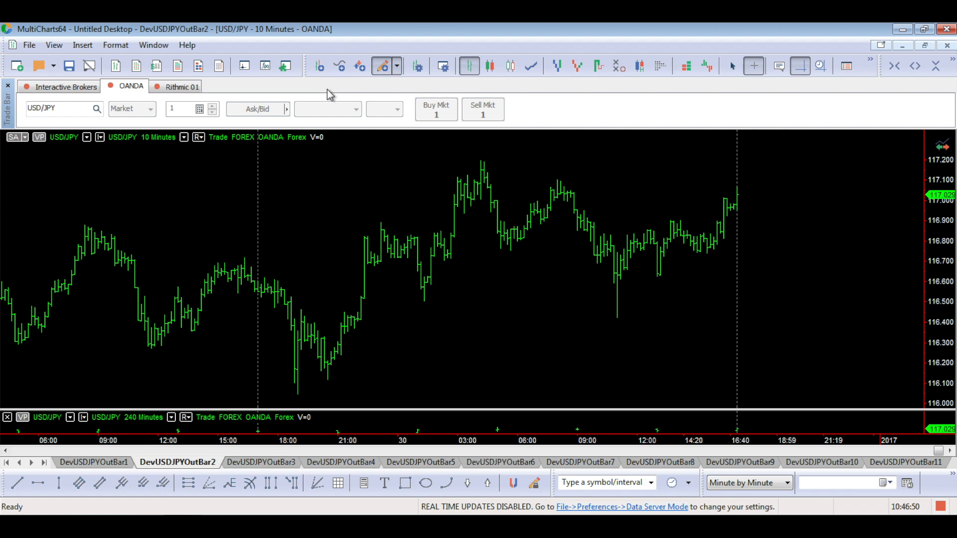
click(54, 45)
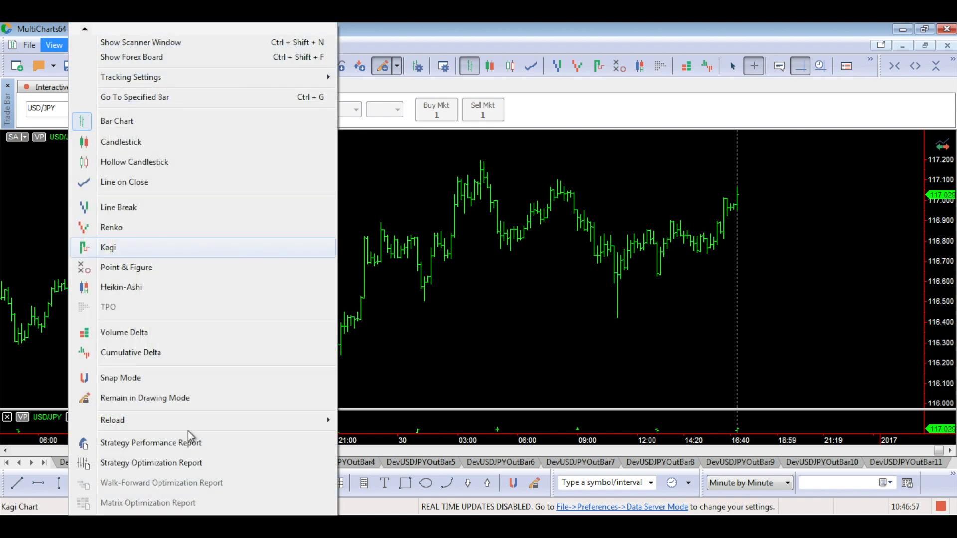
click(152, 463)
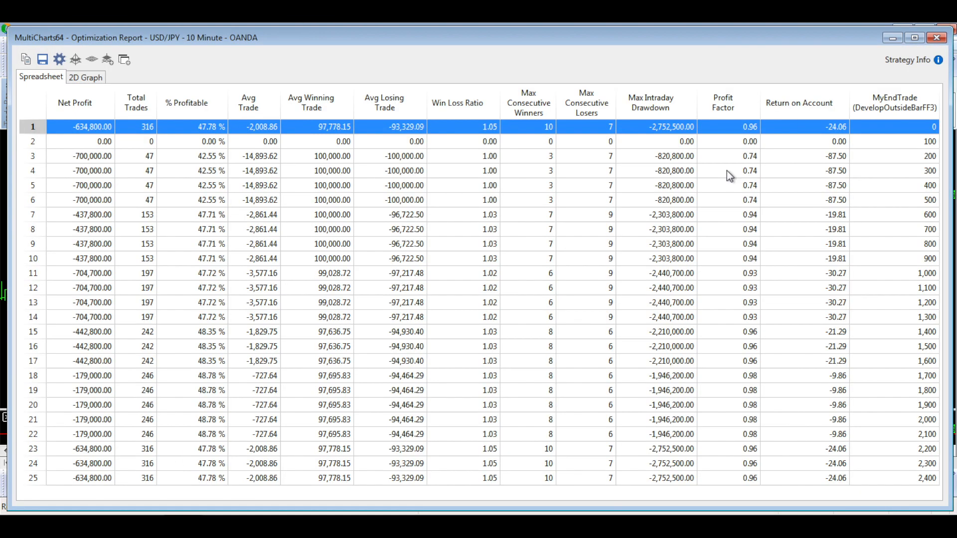
mouse_move(894, 108)
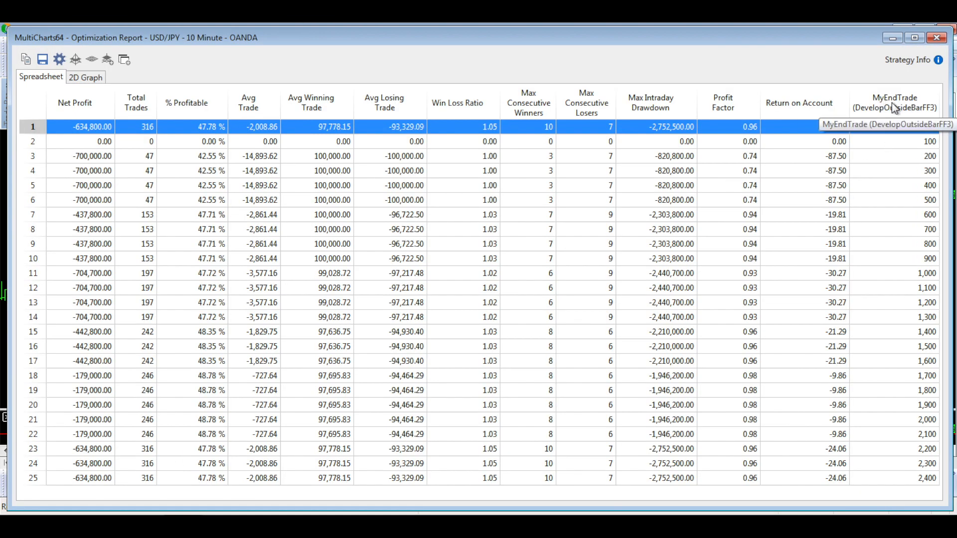
mouse_move(909, 161)
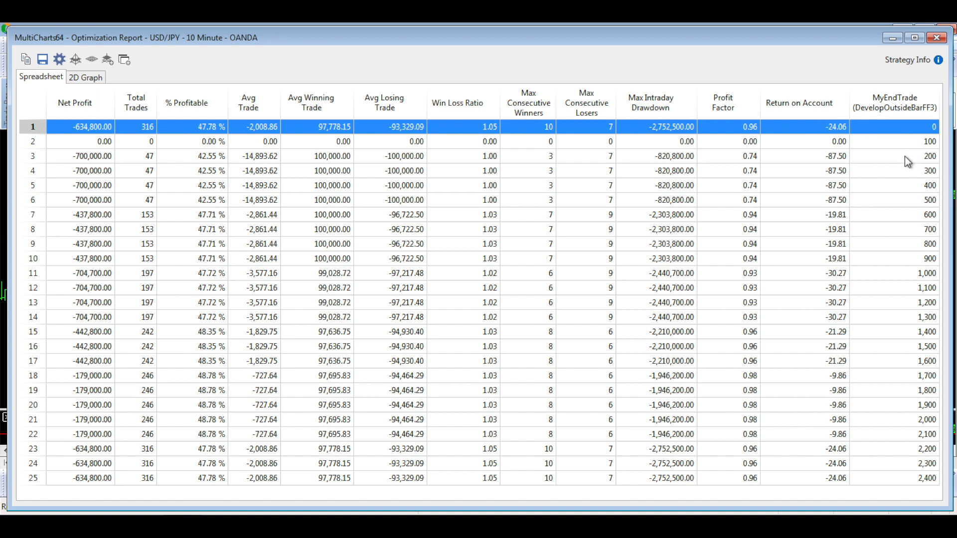
mouse_move(586, 315)
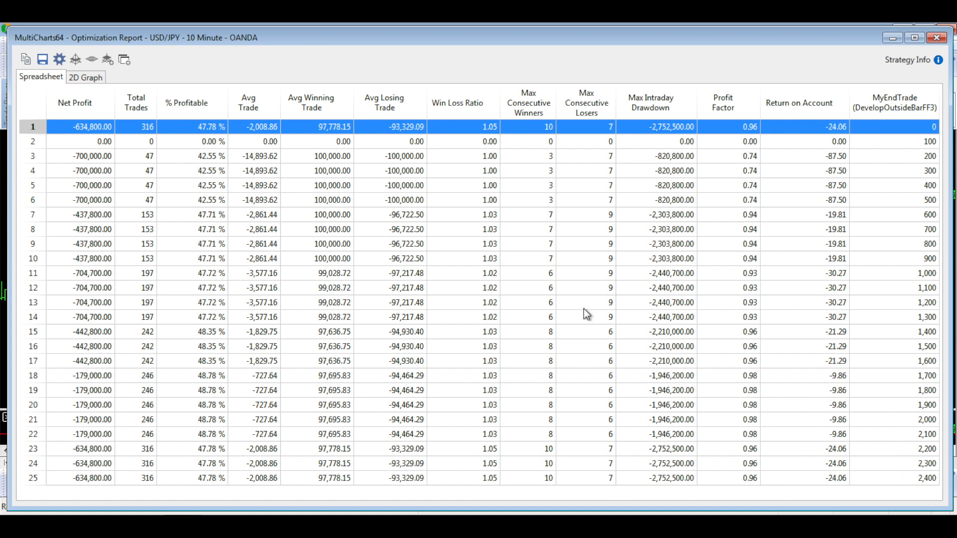
mouse_move(112, 162)
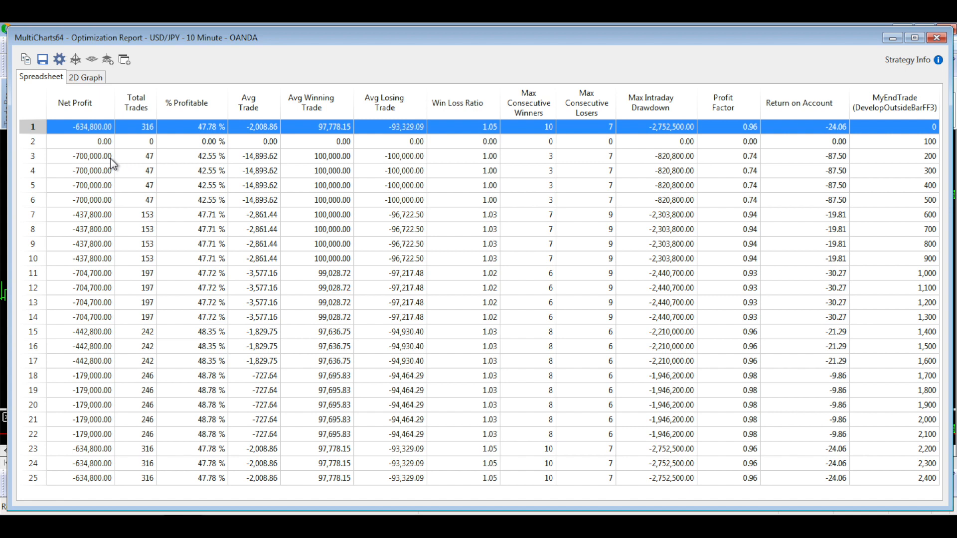
mouse_move(83, 380)
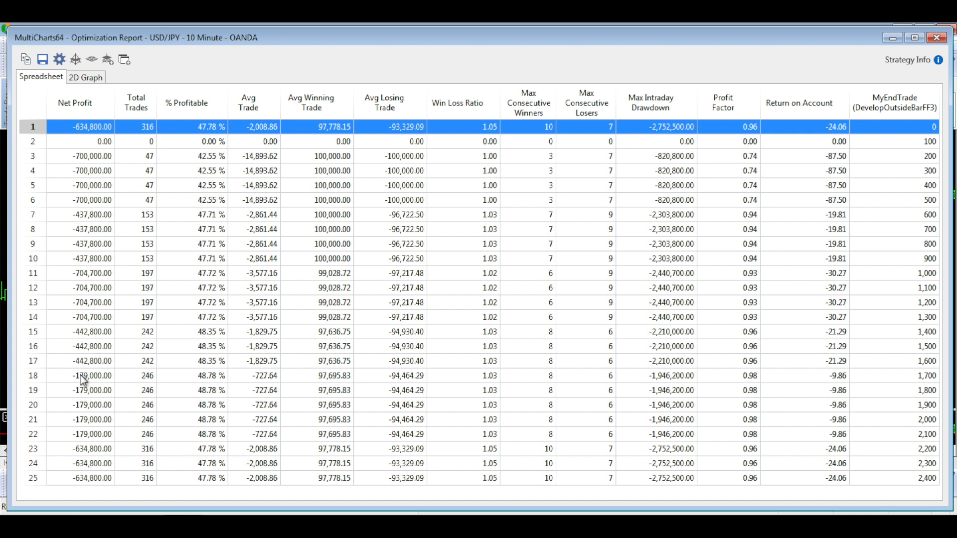
Step: Apply the MyEndTrade 1,700 result to the strategy, confirm, and close the report
click(91, 376)
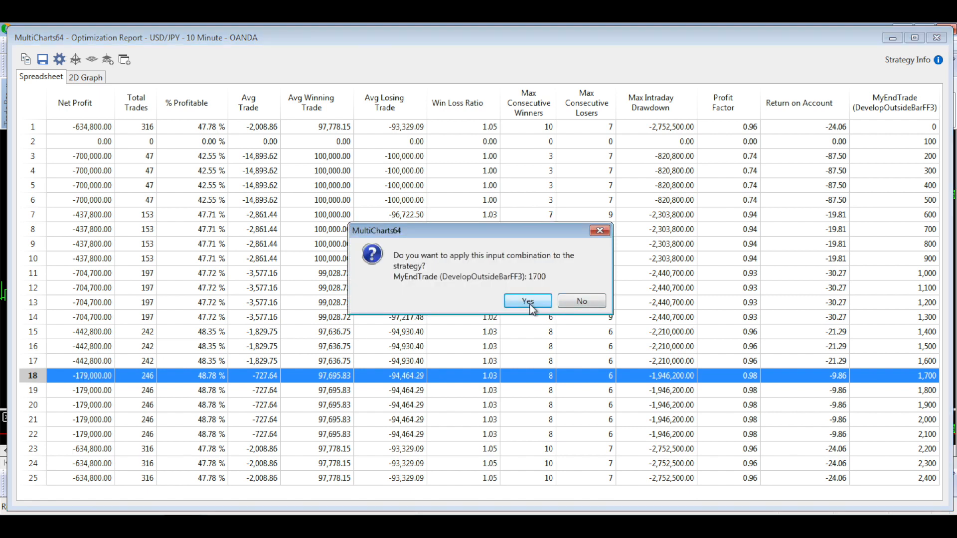
click(523, 301)
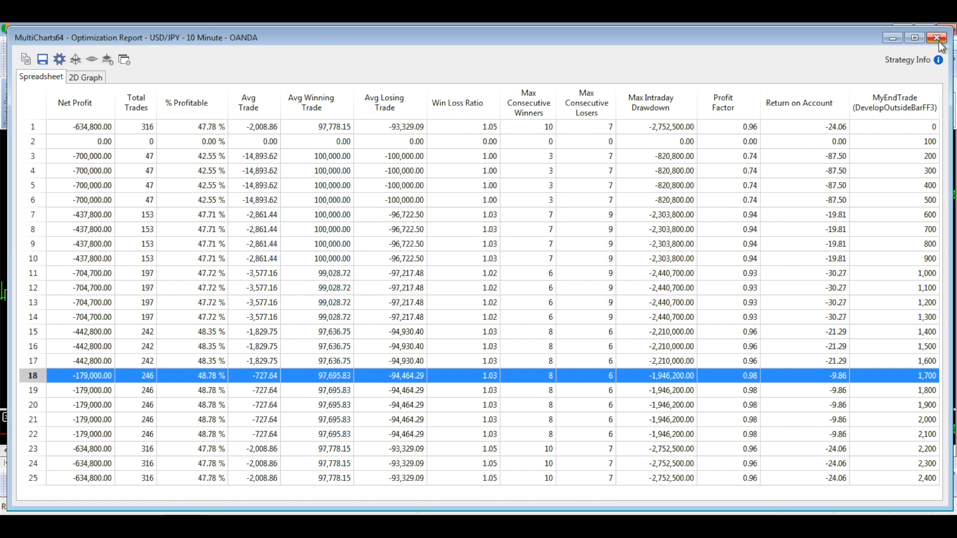
click(940, 36)
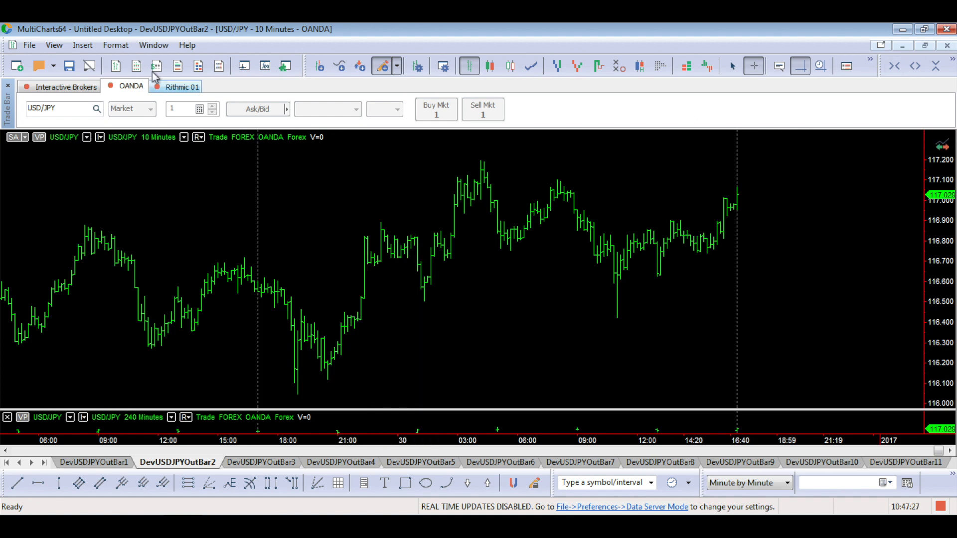
click(54, 44)
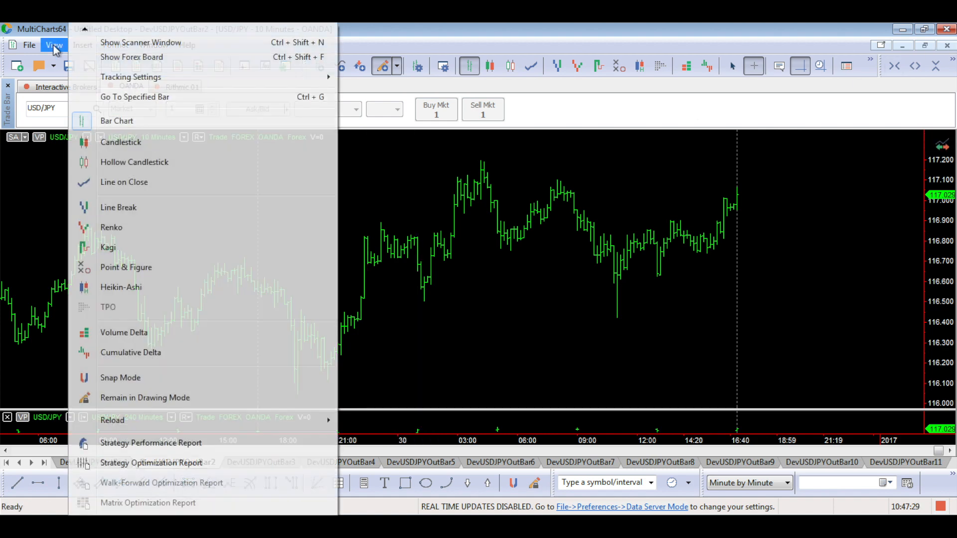